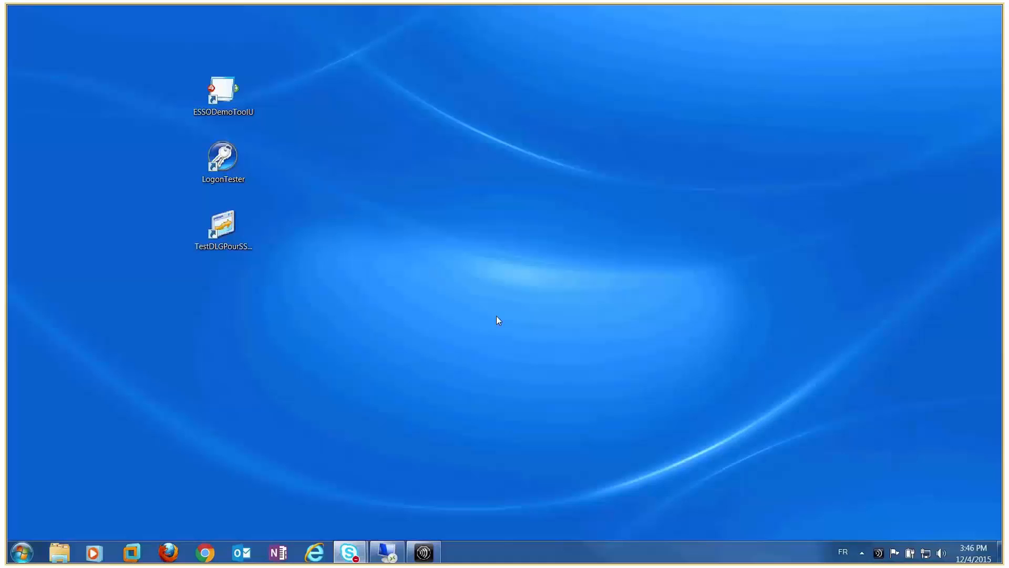
pyautogui.moveTo(463, 311)
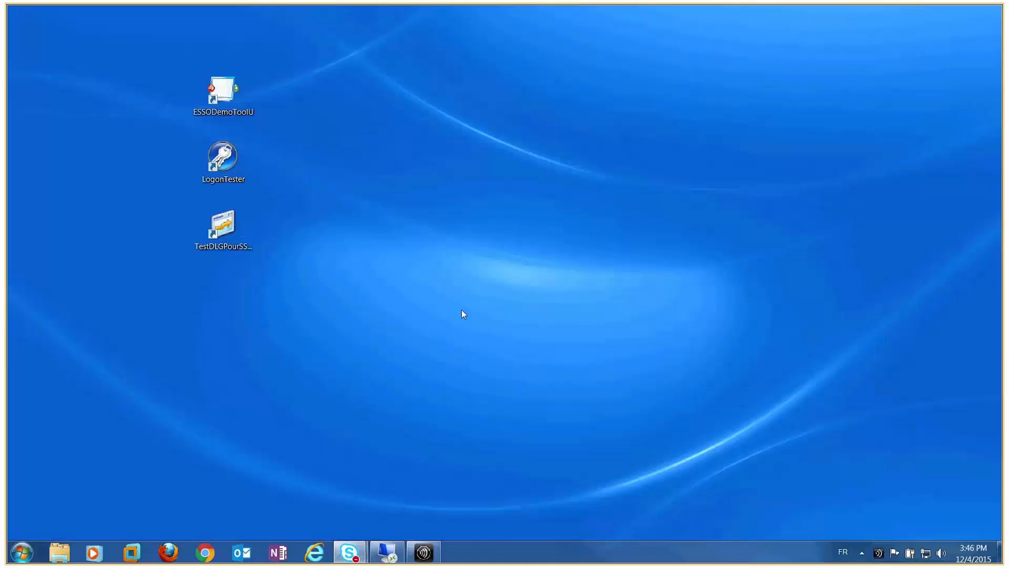
pyautogui.moveTo(400, 292)
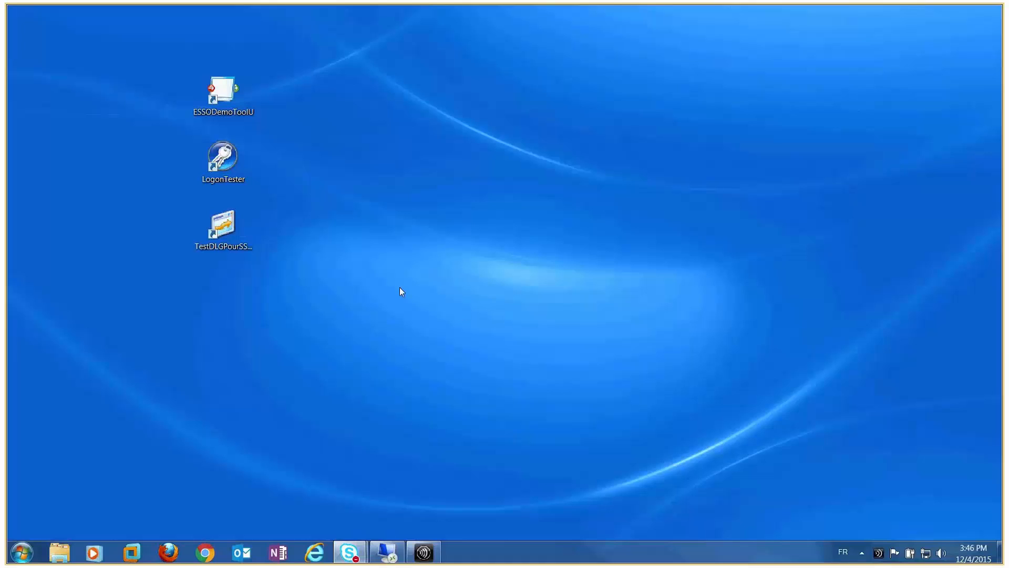
pyautogui.moveTo(462, 315)
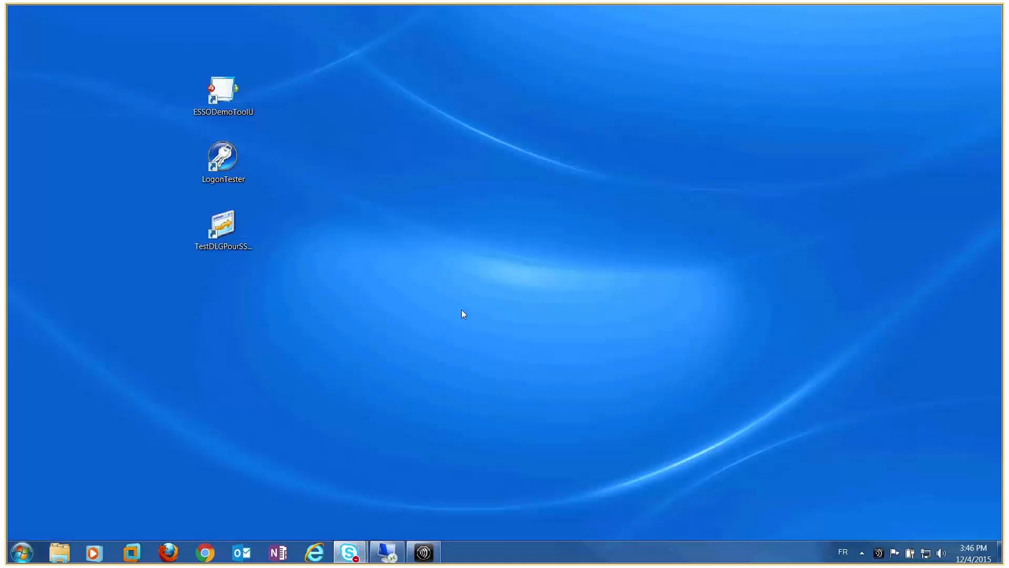
# Step: Review the Citrix SSO saved passwords list, including the SSOTestApp entry, and close it
pyautogui.click(223, 95)
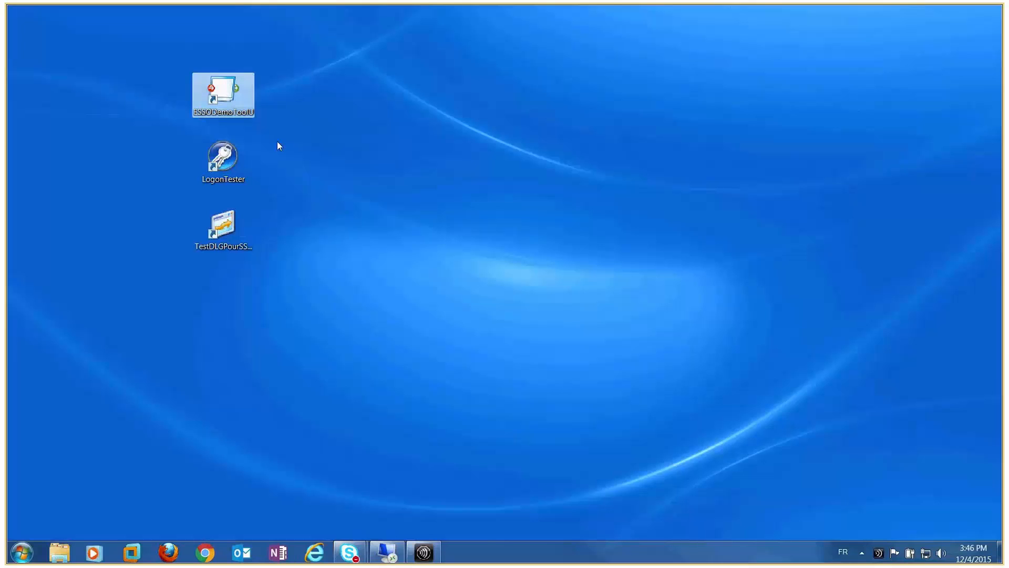
pyautogui.moveTo(223, 158)
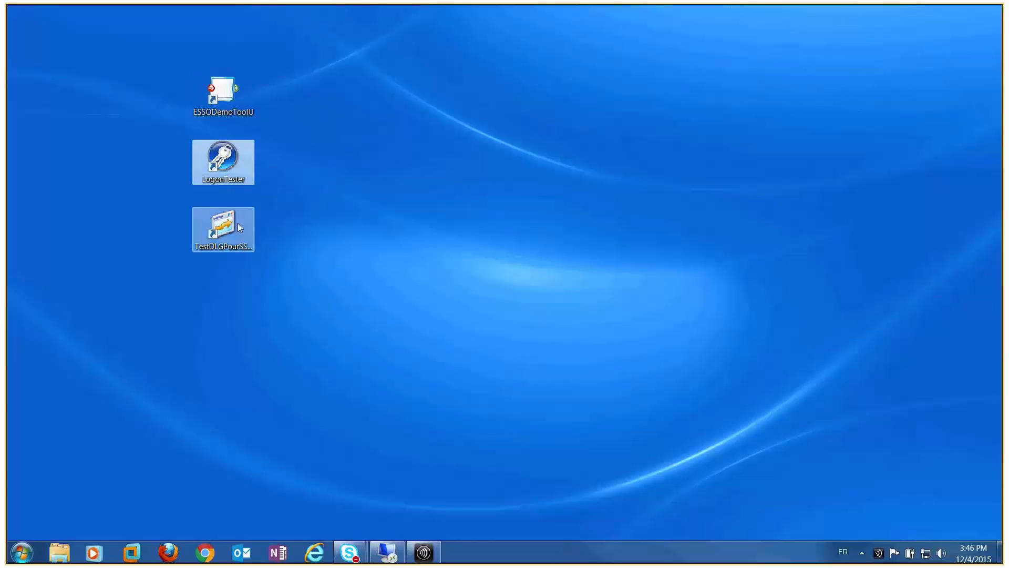
pyautogui.click(223, 231)
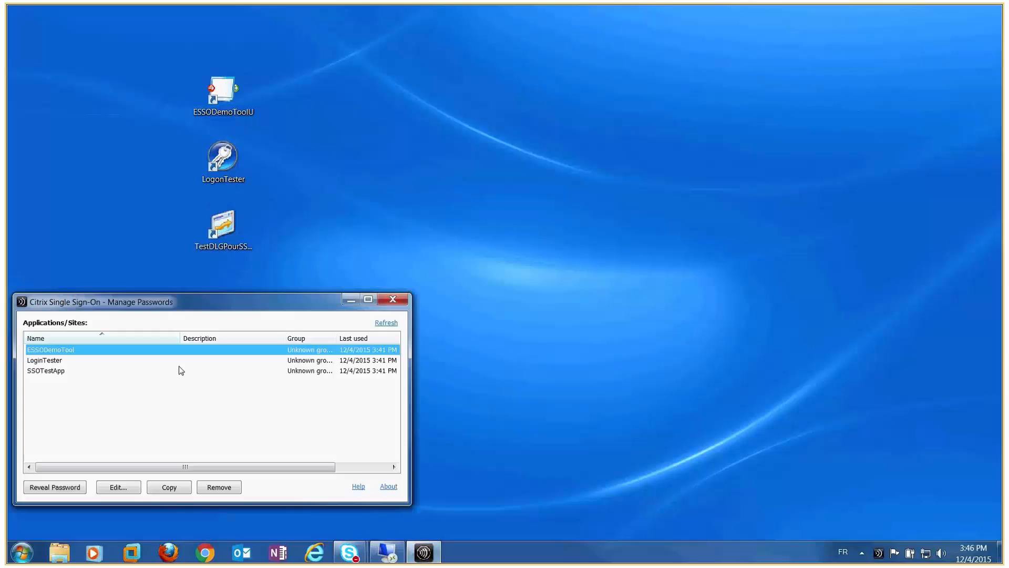
pyautogui.click(45, 370)
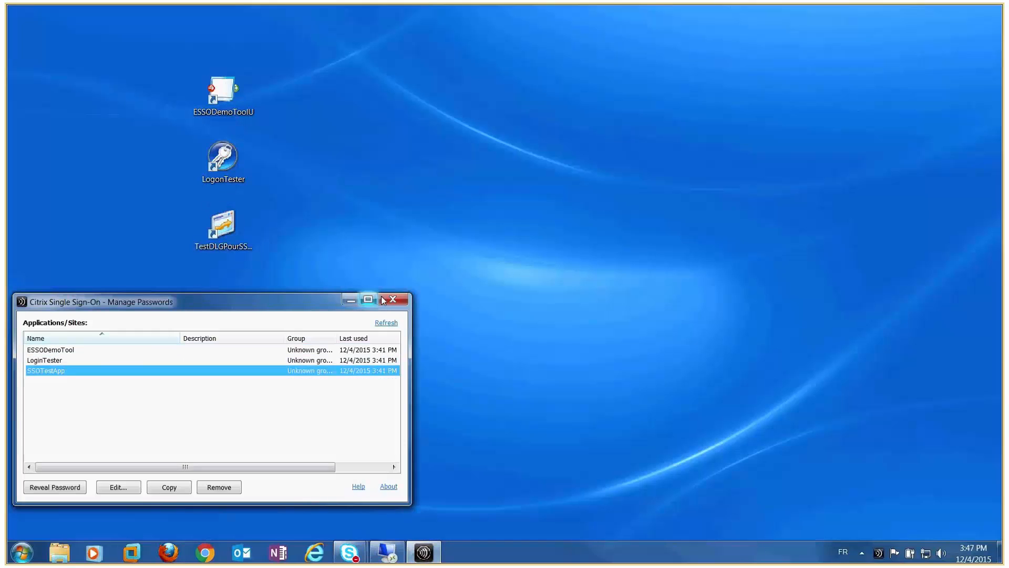
pyautogui.click(393, 299)
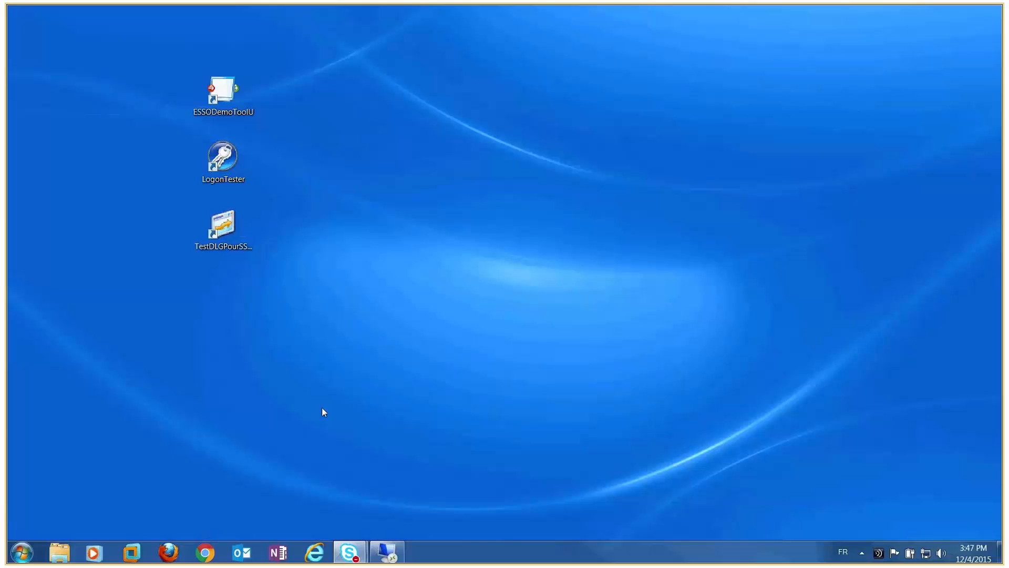
# Step: Launch the E-SSO demo tool and SSOWatch test app, confirm Citrix auto-fills their logins, and dismiss them
pyautogui.doubleClick(223, 95)
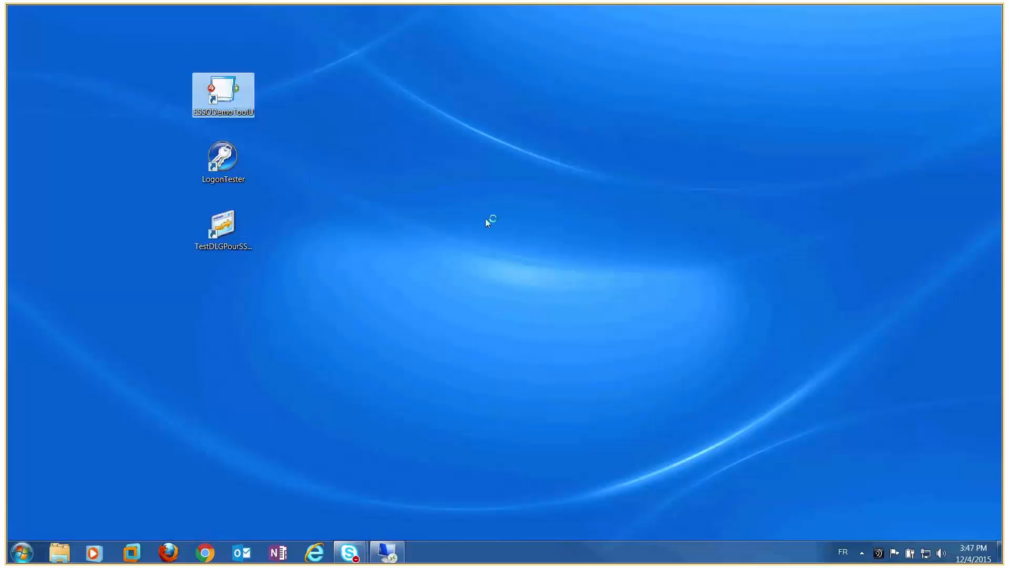
pyautogui.doubleClick(223, 95)
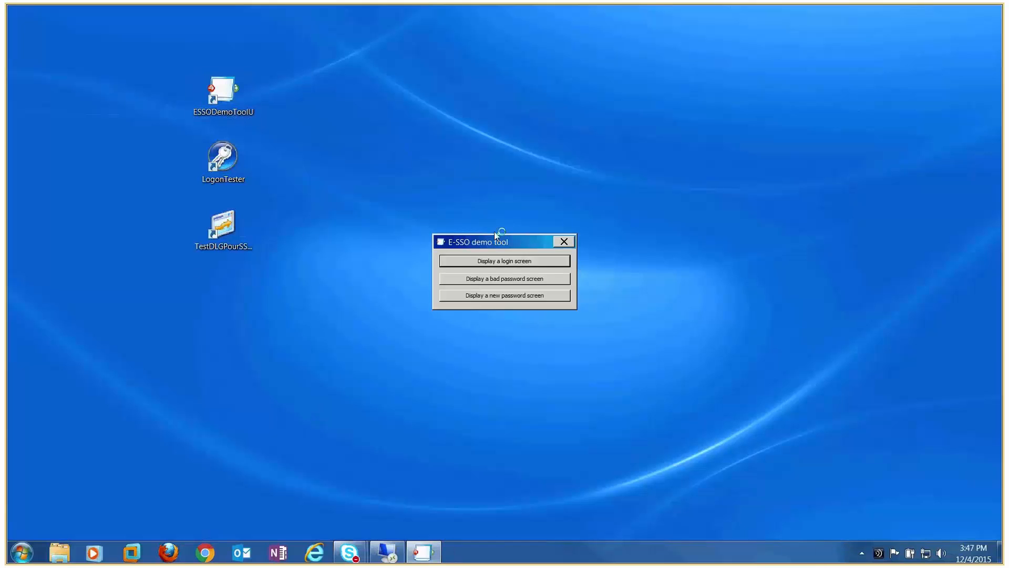
pyautogui.click(503, 261)
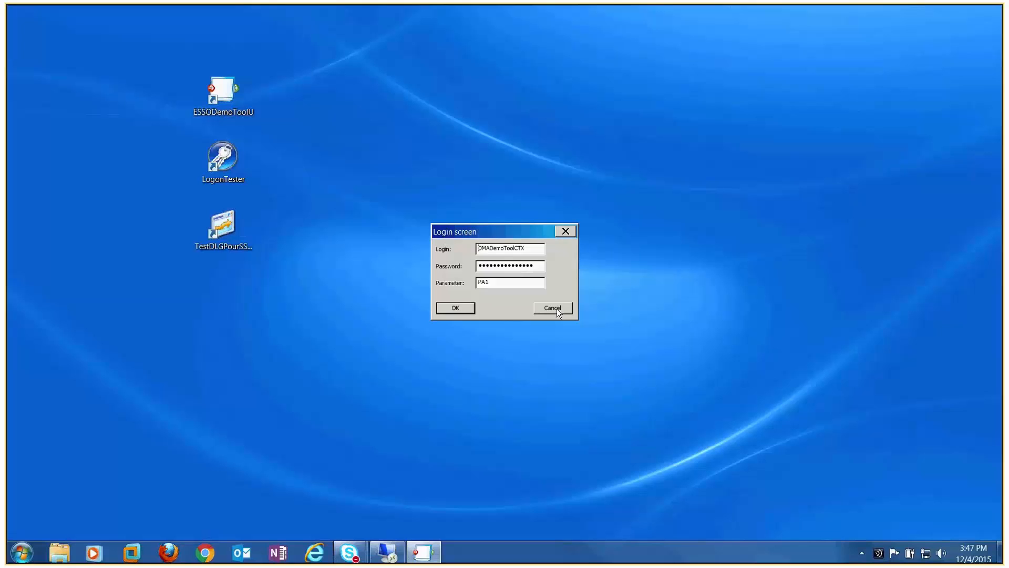
pyautogui.click(551, 307)
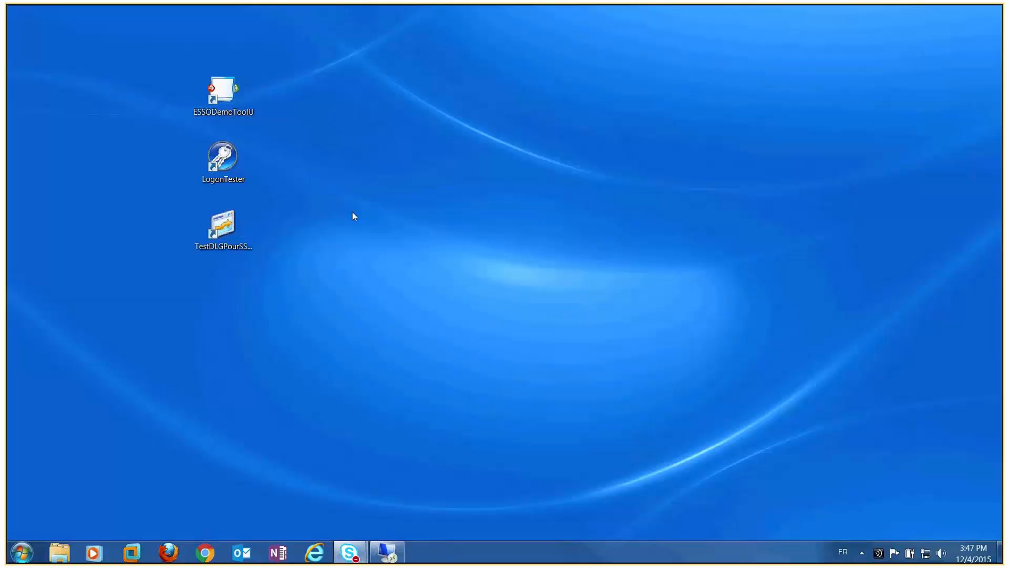
pyautogui.doubleClick(223, 159)
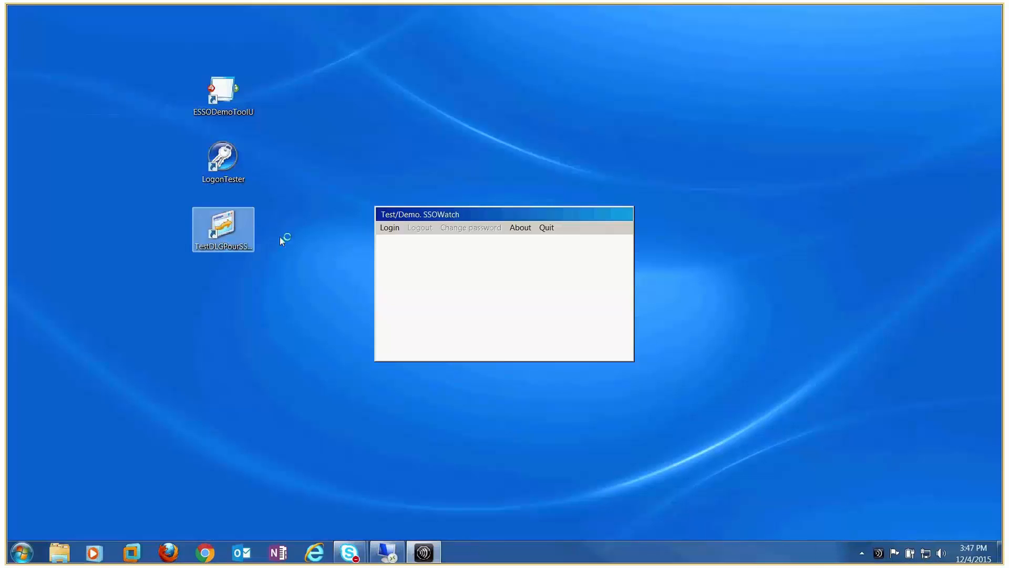
pyautogui.click(389, 227)
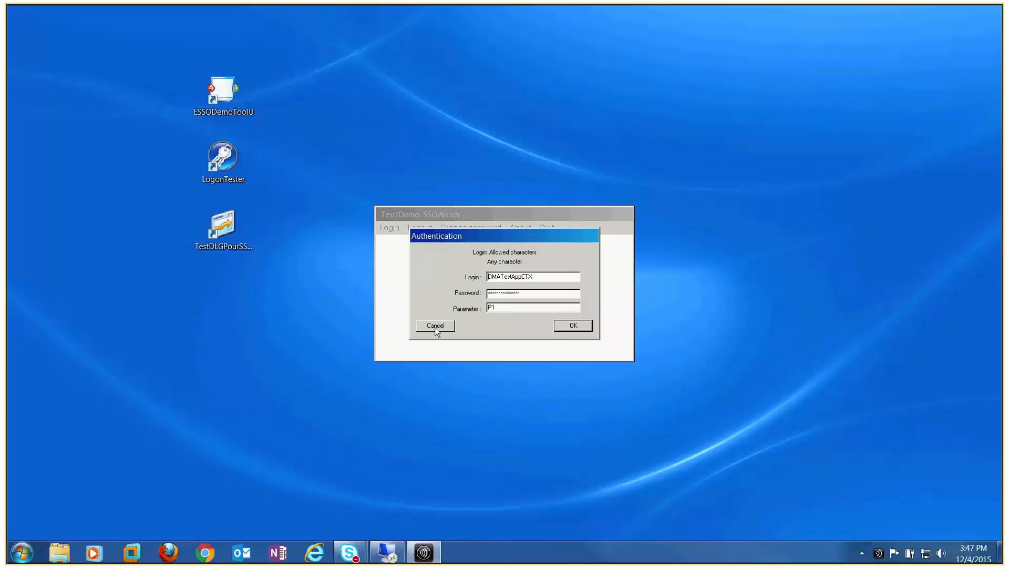
pyautogui.click(434, 324)
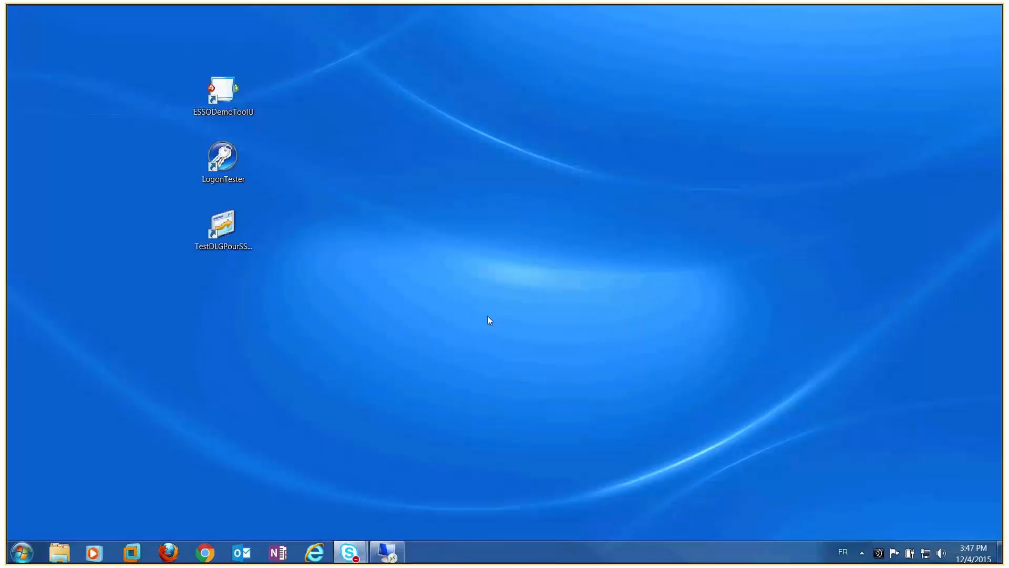
pyautogui.moveTo(384, 552)
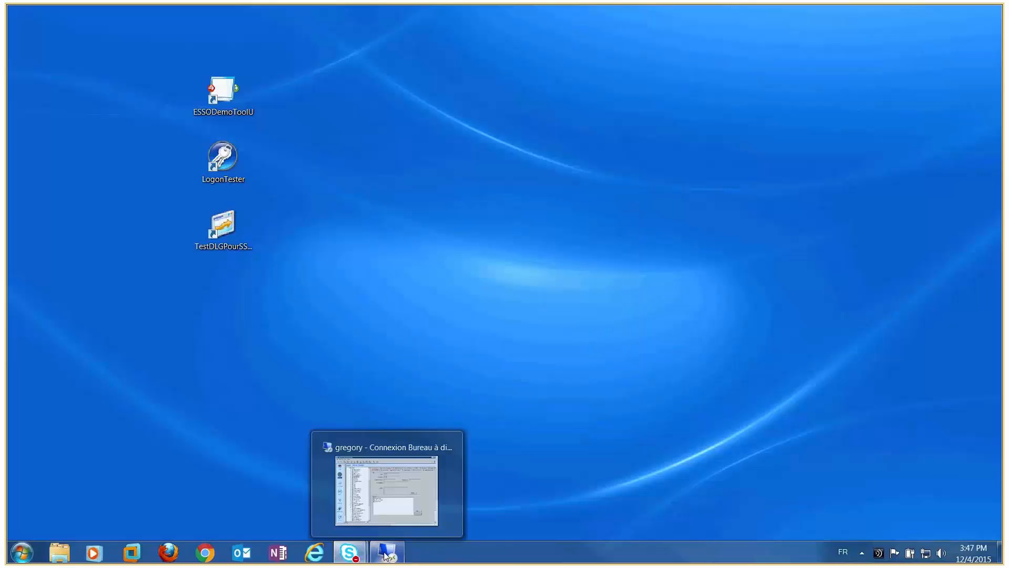
pyautogui.click(385, 552)
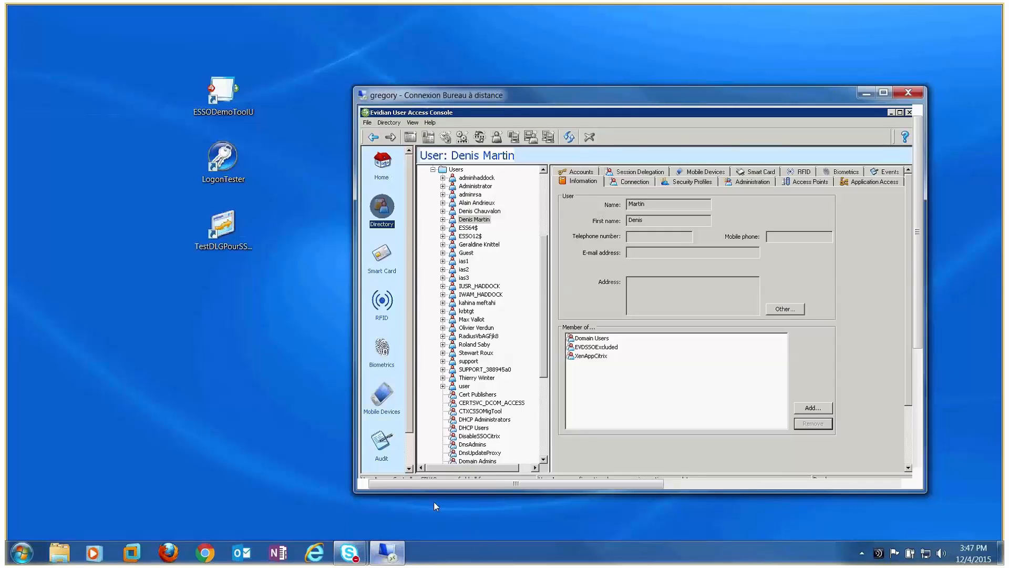
pyautogui.click(581, 172)
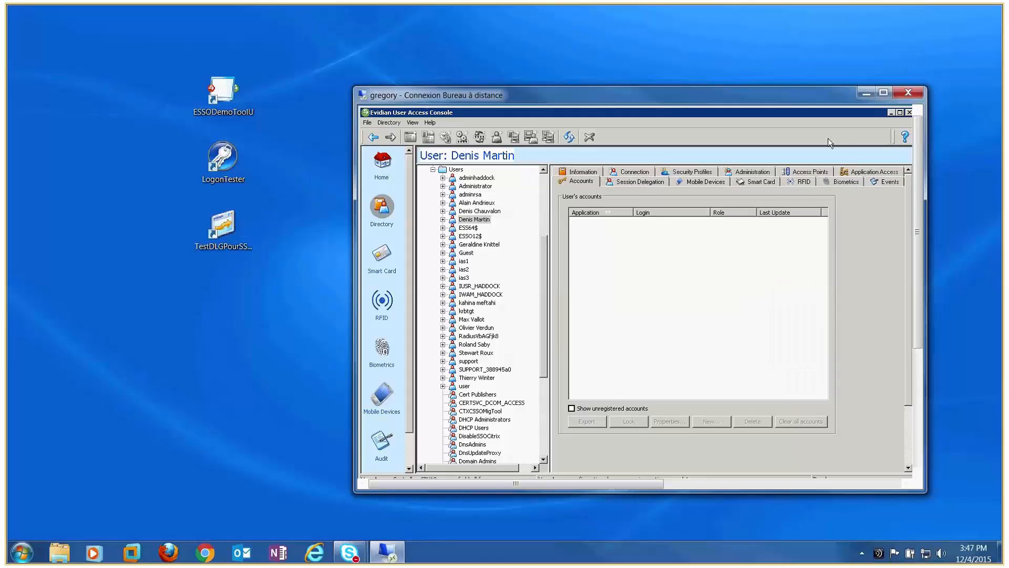
pyautogui.click(581, 171)
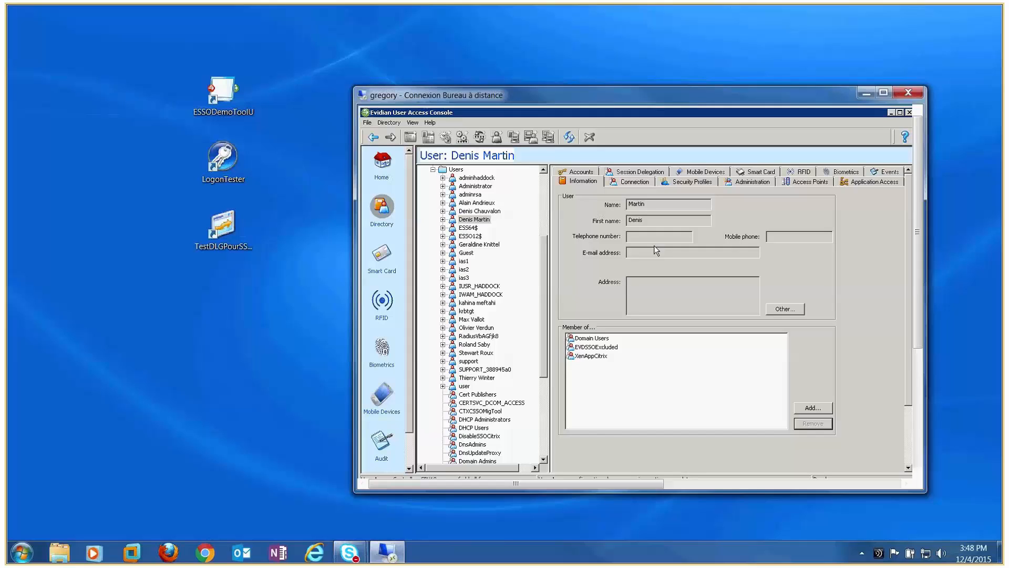
pyautogui.moveTo(700, 376)
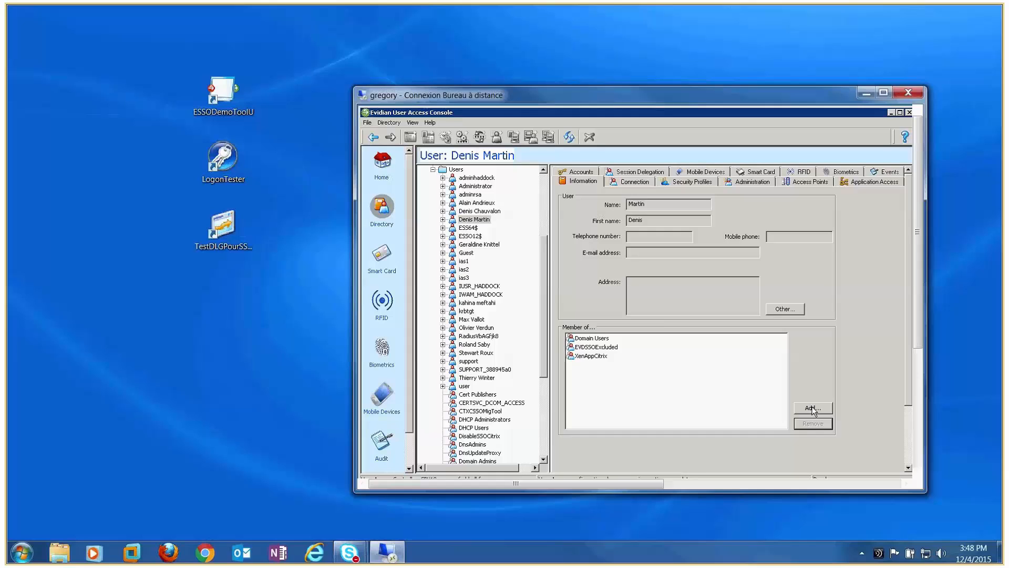
pyautogui.click(812, 408)
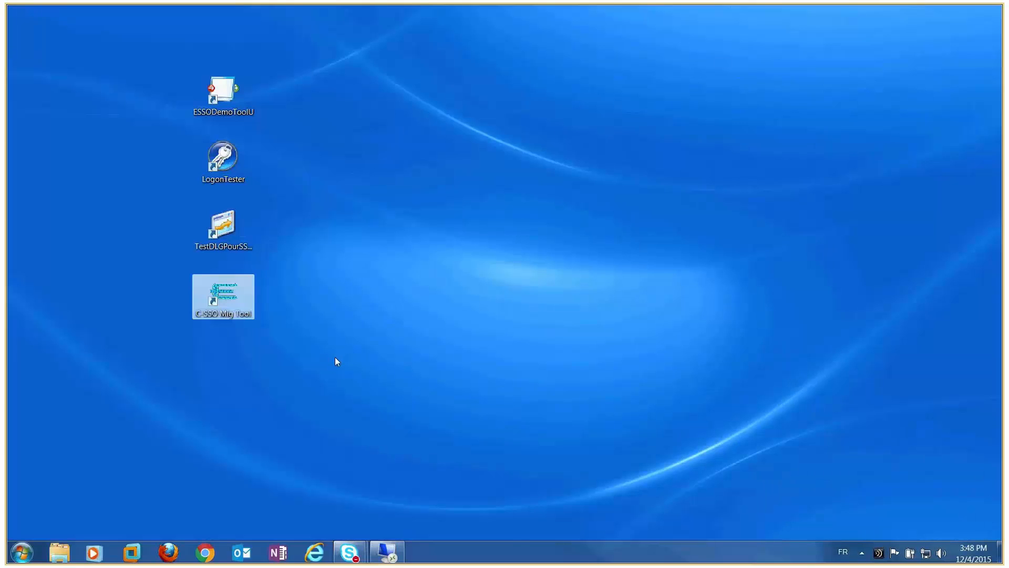
pyautogui.moveTo(225, 298)
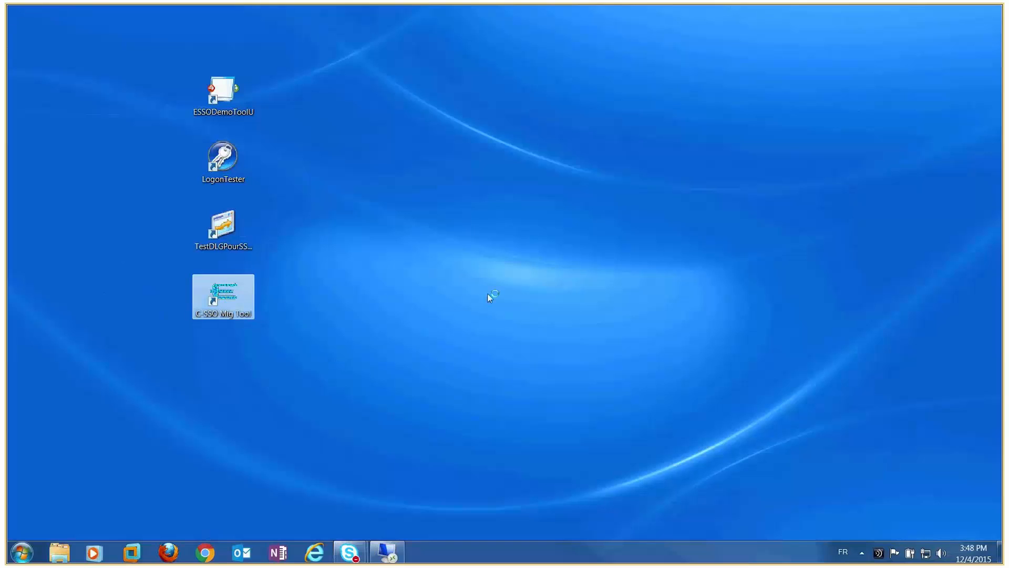
# Step: Launch the C-SSO Mig Tool shortcut and accept the Starting account migration notice
pyautogui.doubleClick(223, 296)
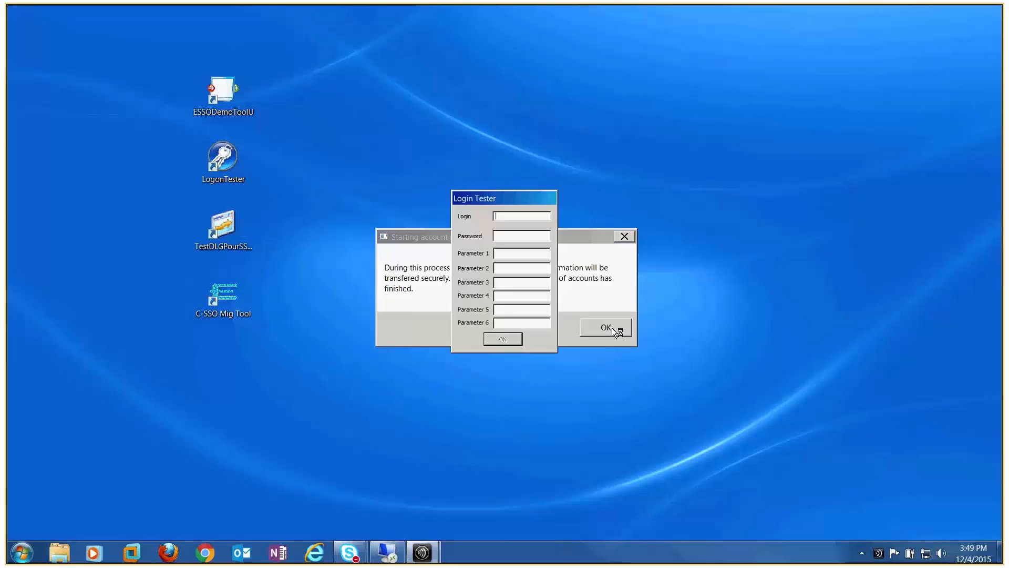
pyautogui.click(604, 328)
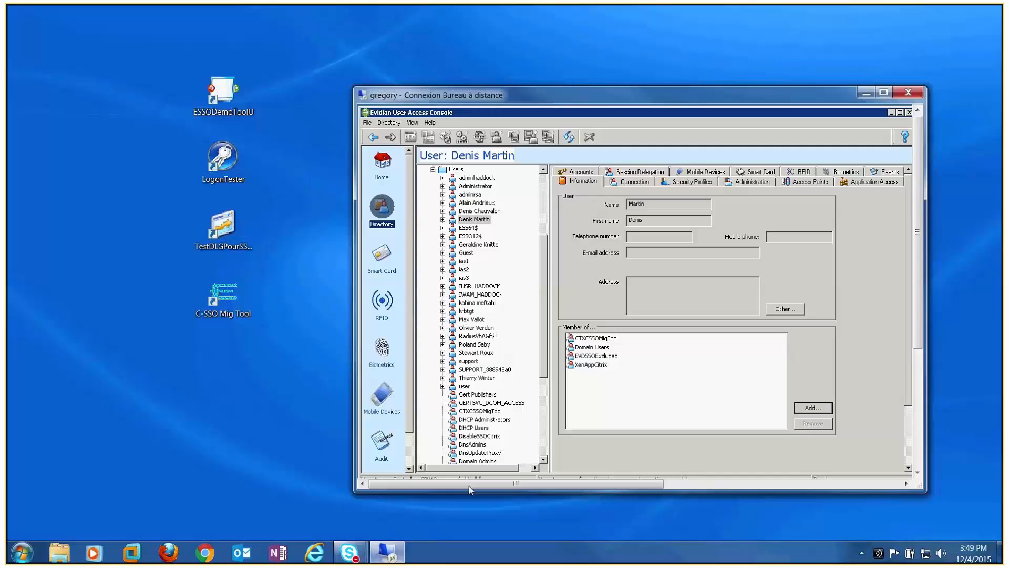
pyautogui.moveTo(595, 343)
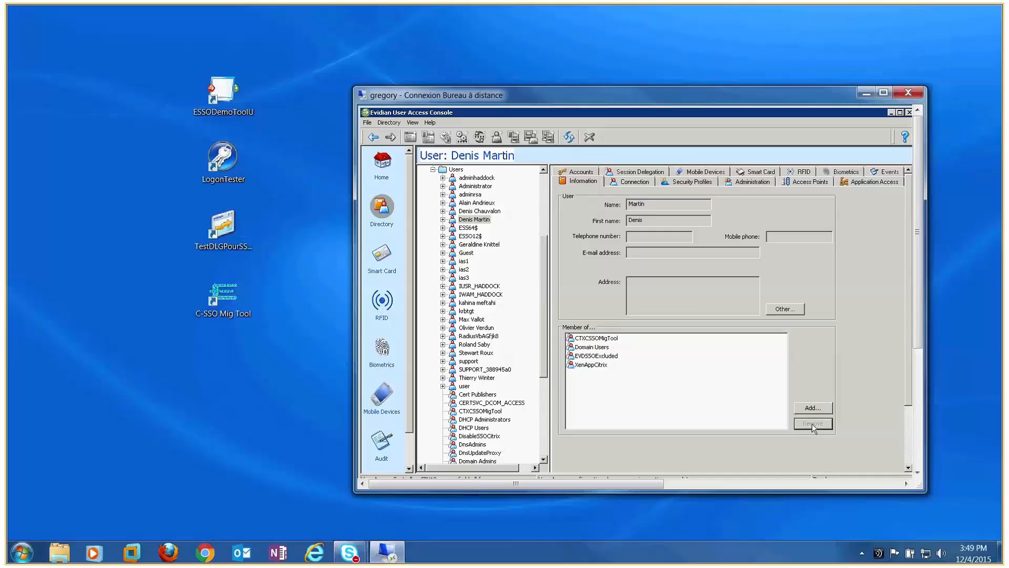
pyautogui.click(812, 423)
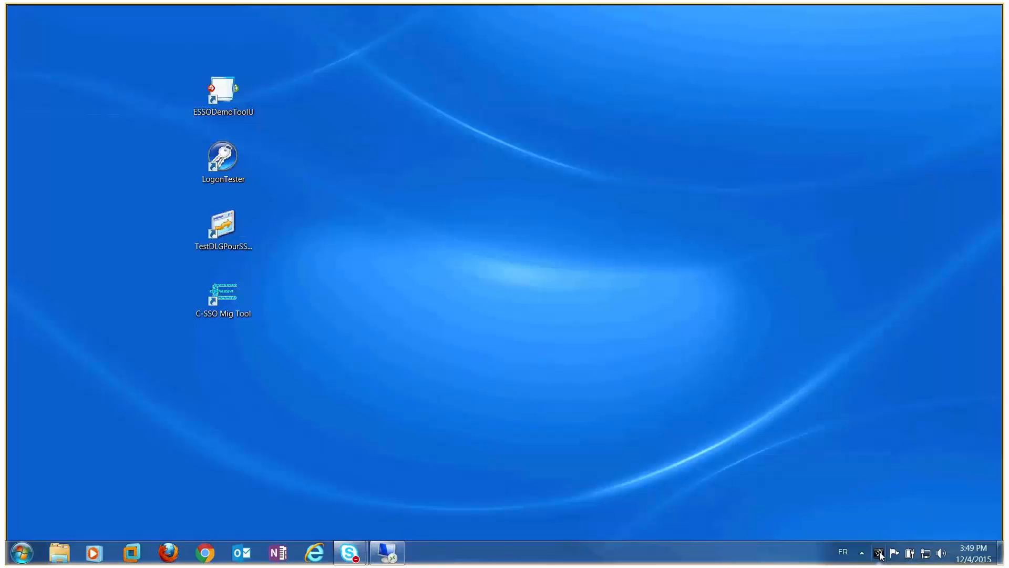
# Step: Log off the active GREGORY session in Citrix Connection Center and close the window
pyautogui.click(896, 552)
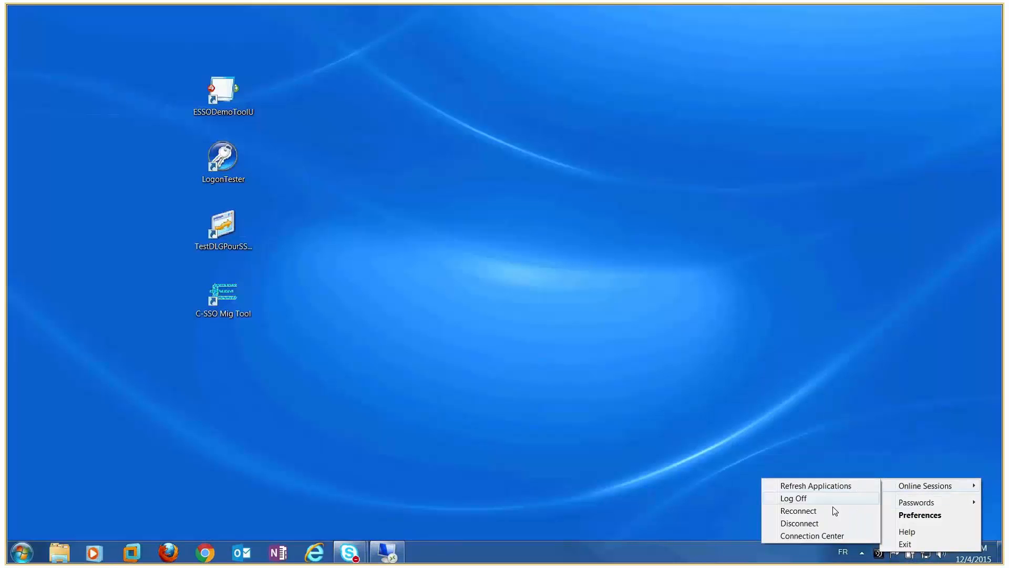
pyautogui.click(811, 535)
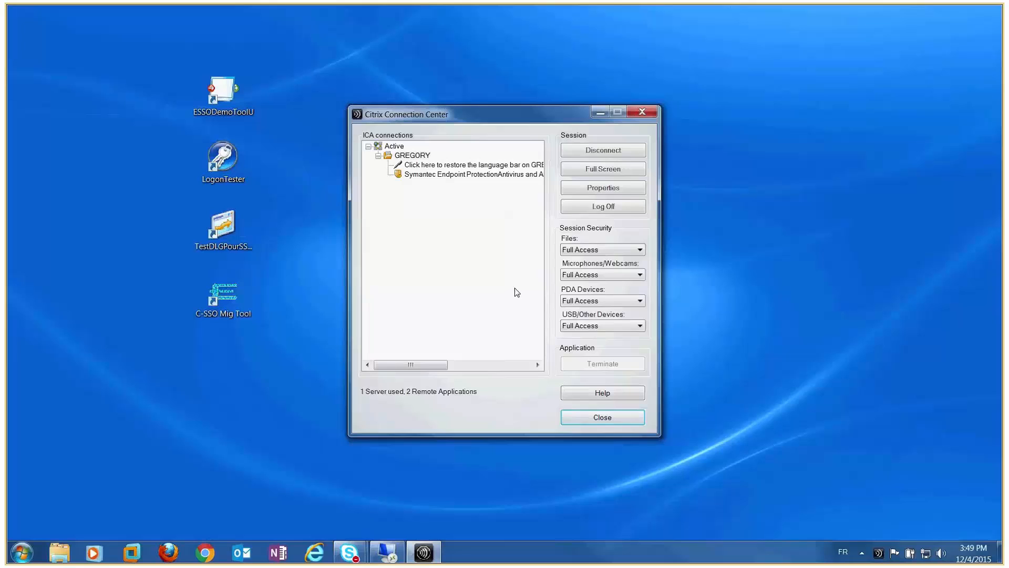
pyautogui.moveTo(602, 206)
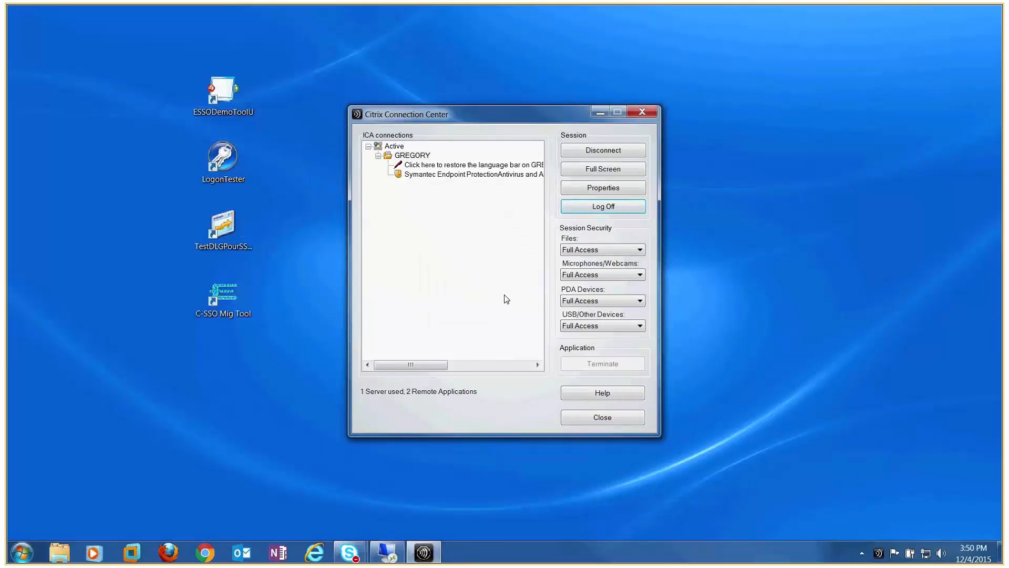
pyautogui.click(601, 206)
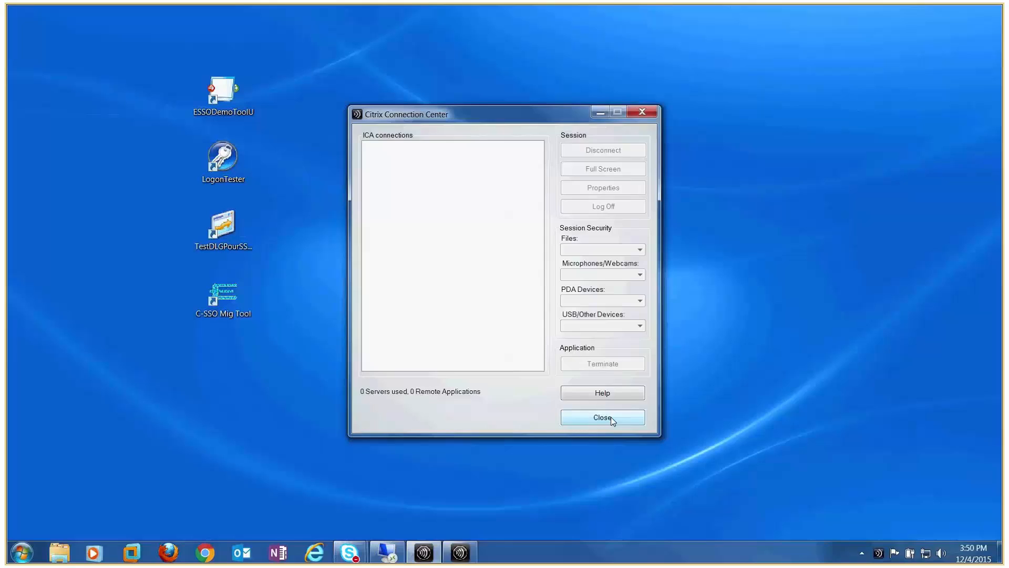
pyautogui.click(601, 418)
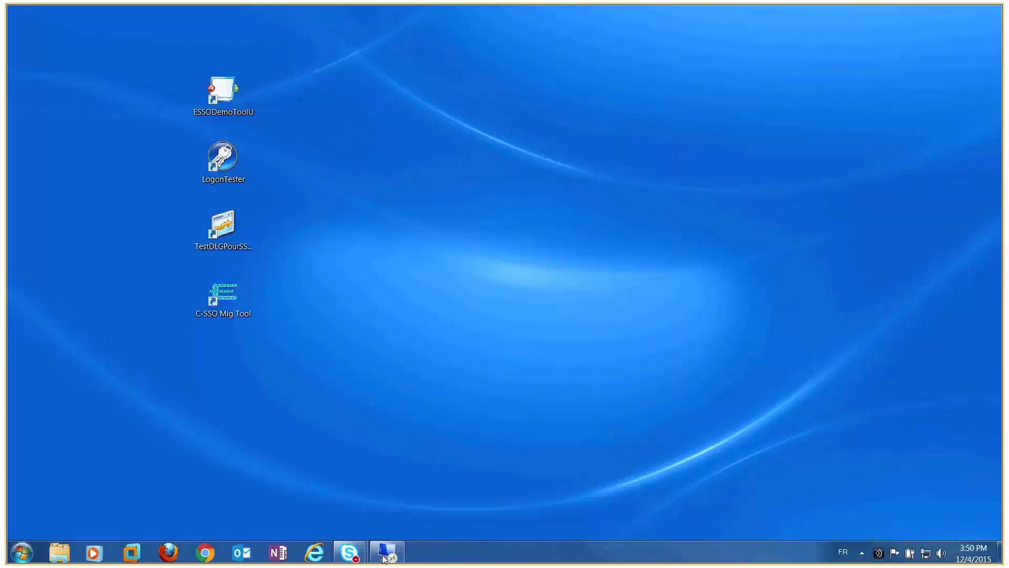
pyautogui.click(386, 552)
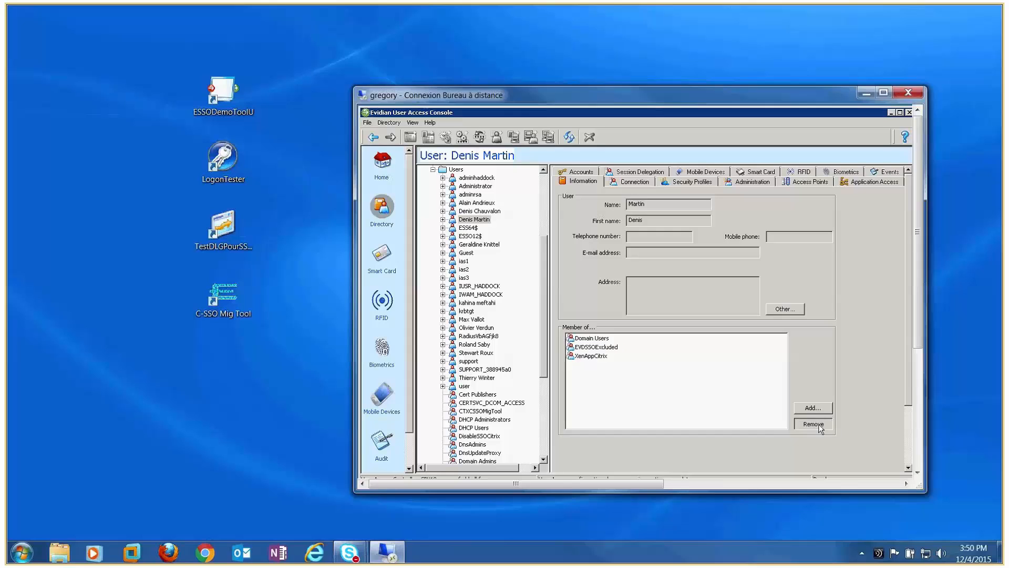
pyautogui.click(812, 423)
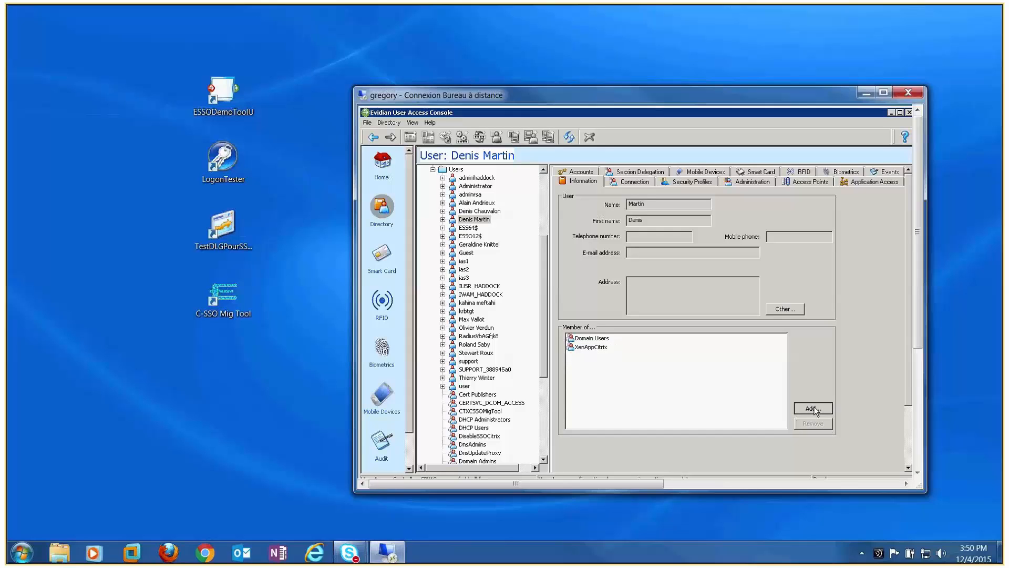
pyautogui.click(813, 408)
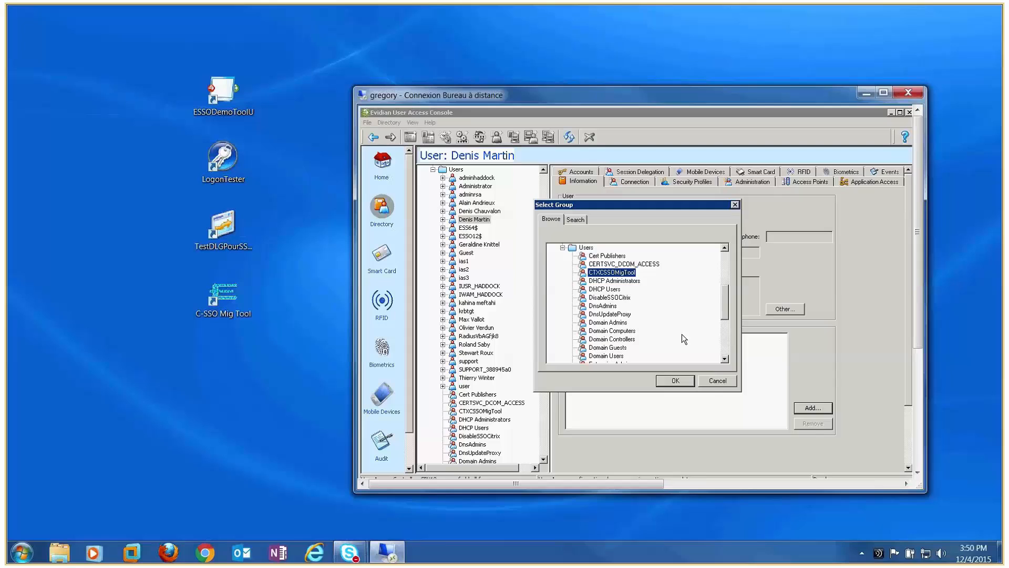
pyautogui.moveTo(624, 322)
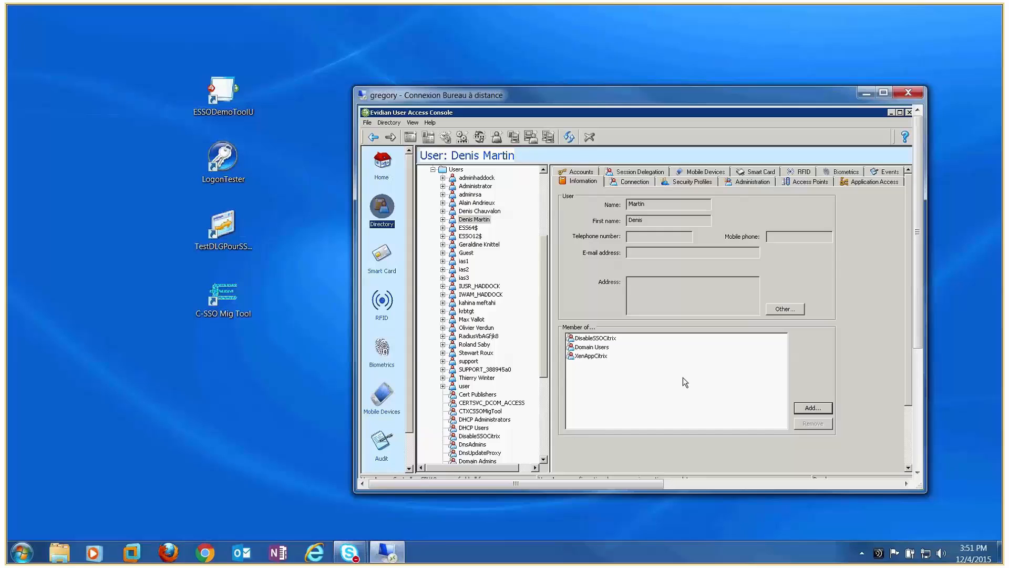
pyautogui.moveTo(528, 190)
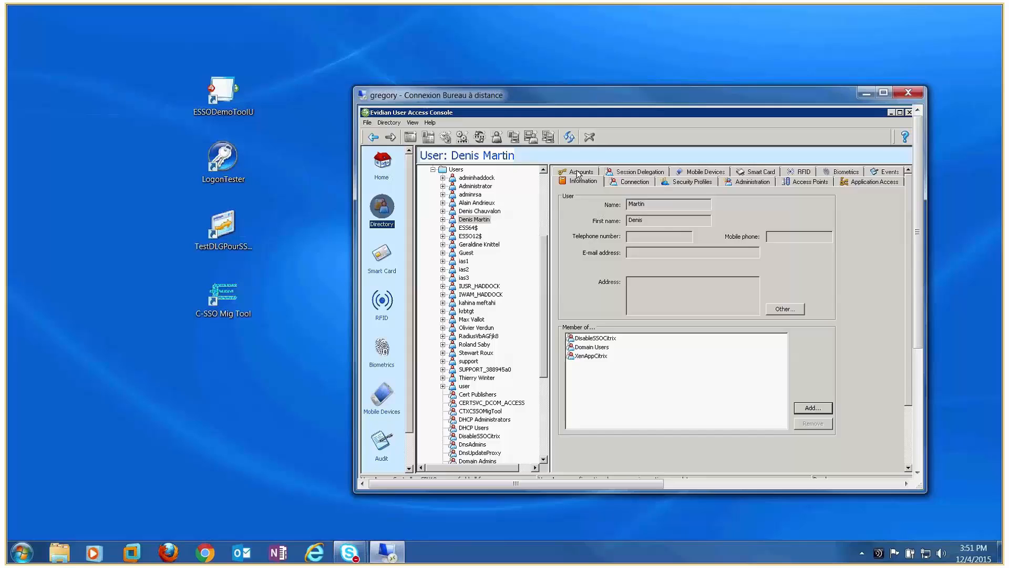
pyautogui.click(580, 181)
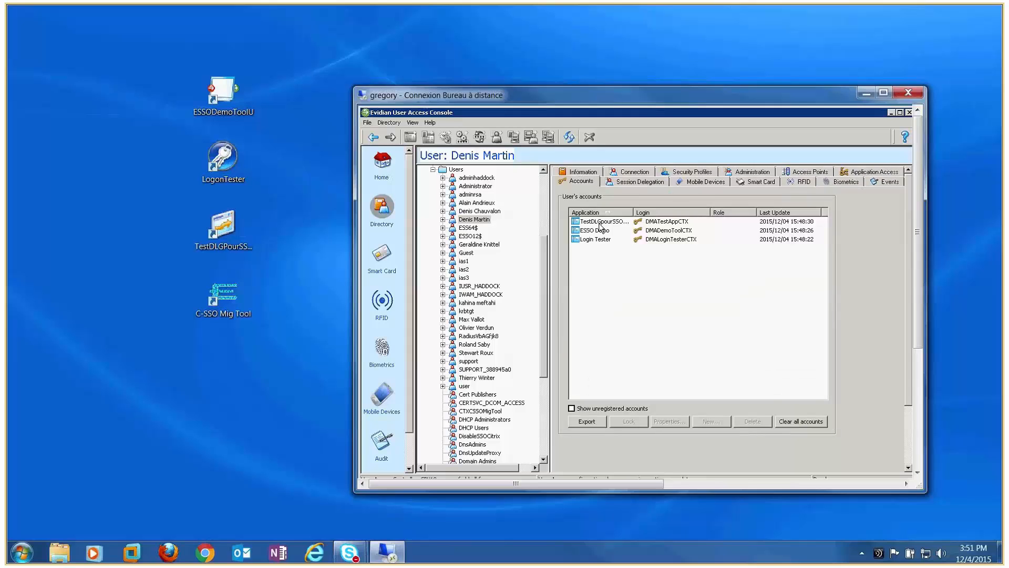
pyautogui.click(597, 238)
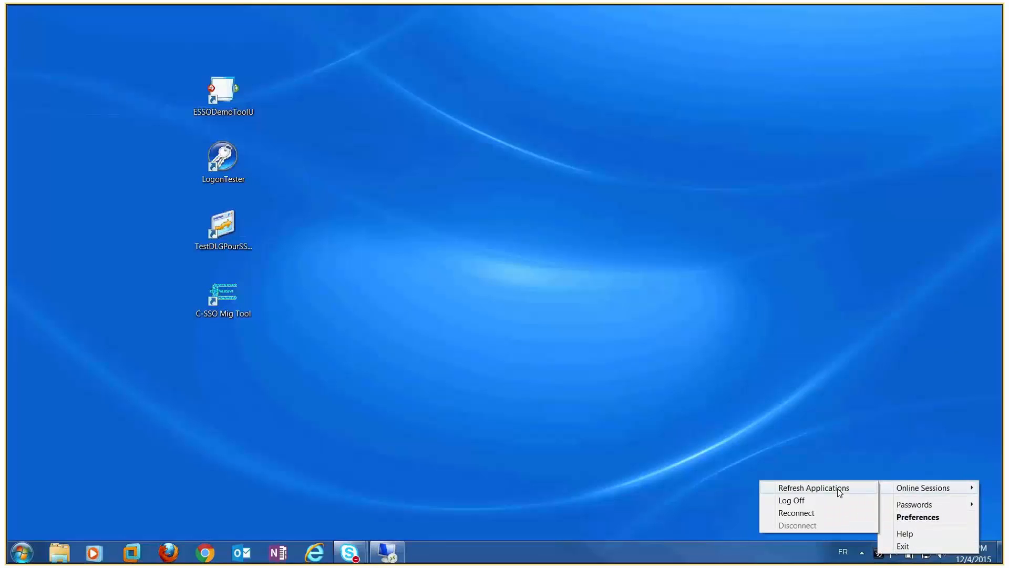
# Step: Refresh the published Citrix applications, launch the ESSO demo tool and dismiss its auto-filled login
pyautogui.click(618, 452)
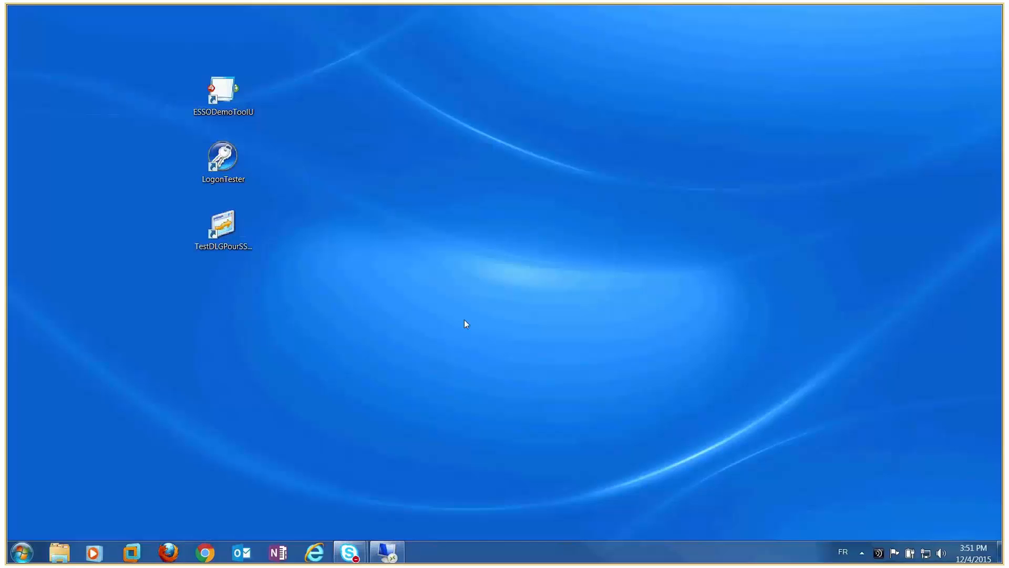
pyautogui.doubleClick(223, 91)
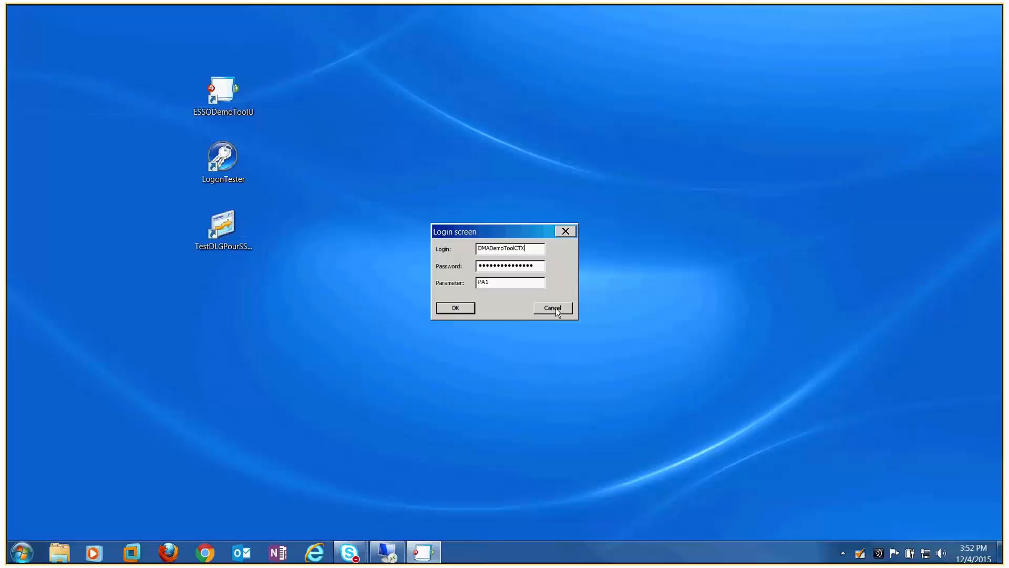
pyautogui.click(550, 308)
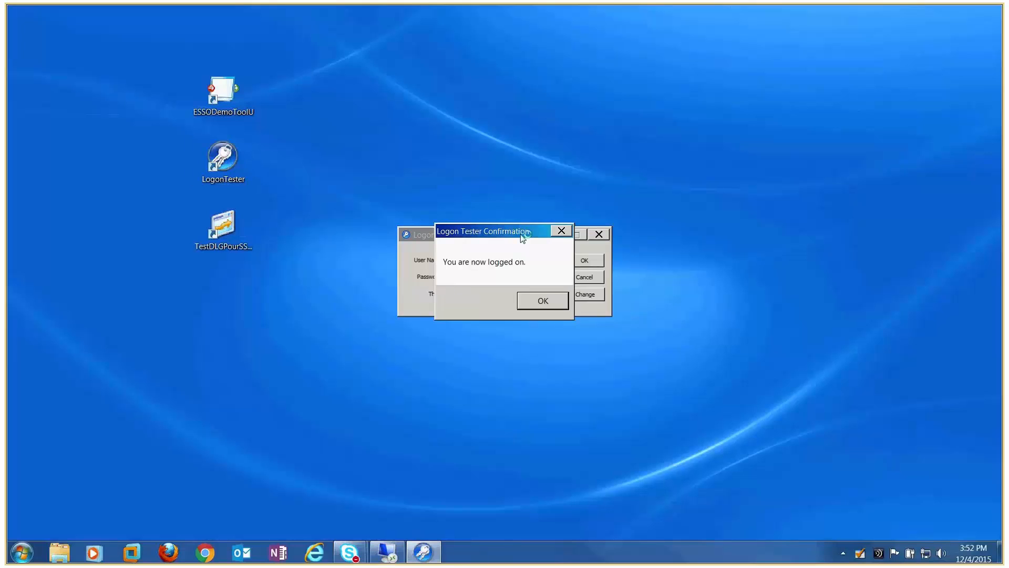
# Step: Acknowledge Logon Tester's successful logon, close it, and quit the SSOWatch test app
pyautogui.click(541, 301)
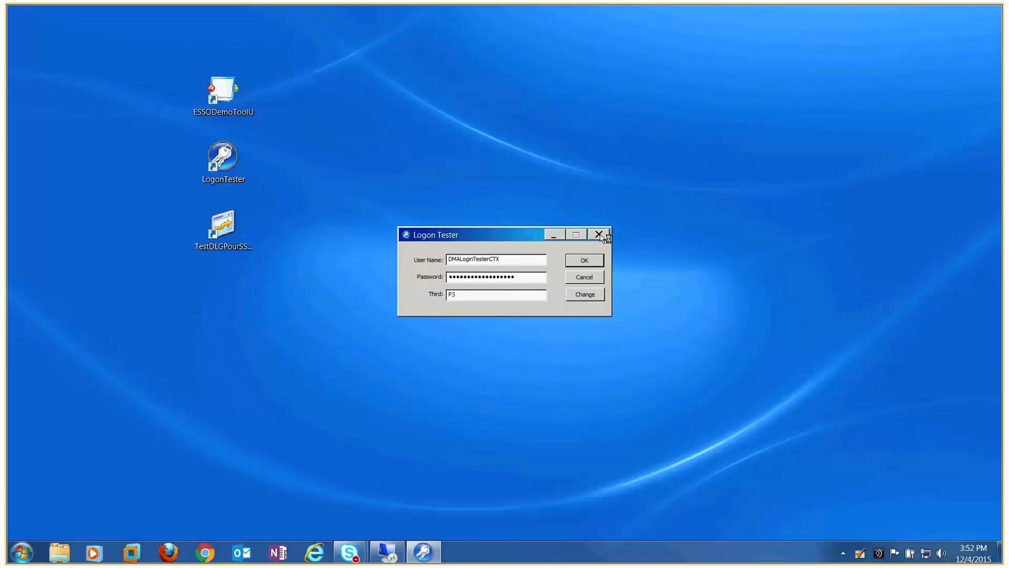
pyautogui.click(598, 233)
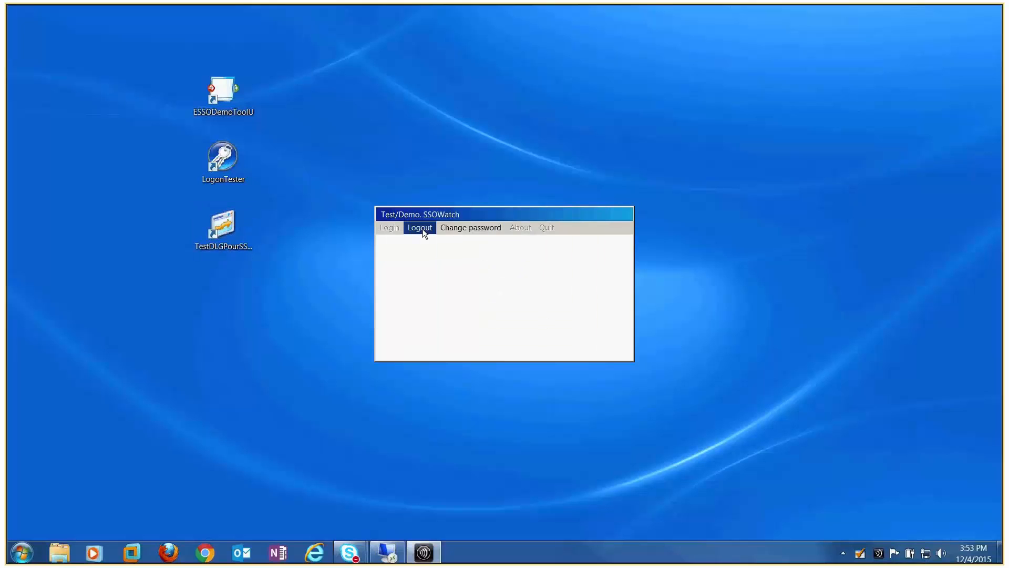
pyautogui.click(546, 227)
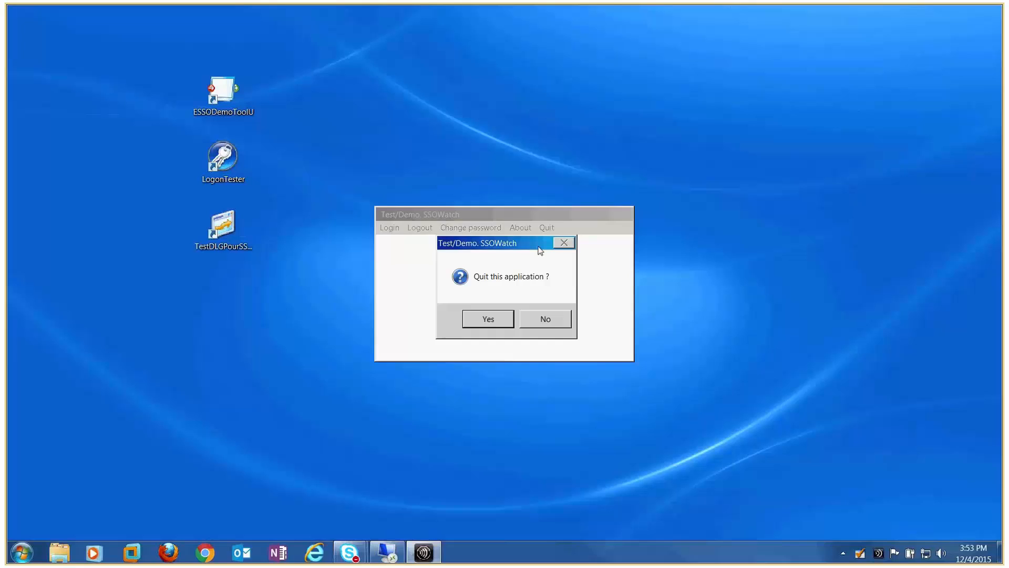
pyautogui.click(486, 319)
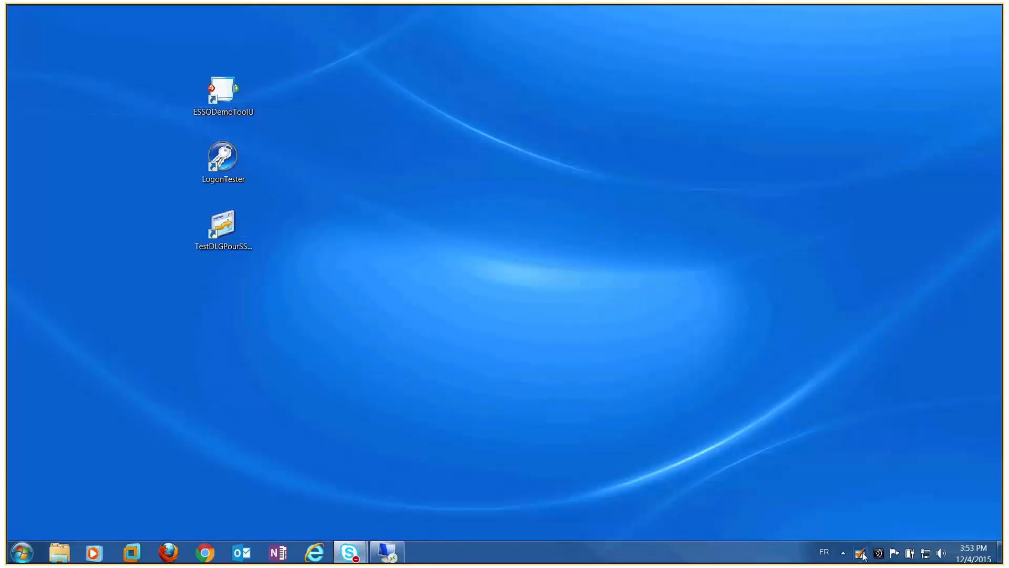
# Step: Open the Enterprise SSO account list and reveal the ESSO Demo password after re-authenticating
pyautogui.rightClick(862, 553)
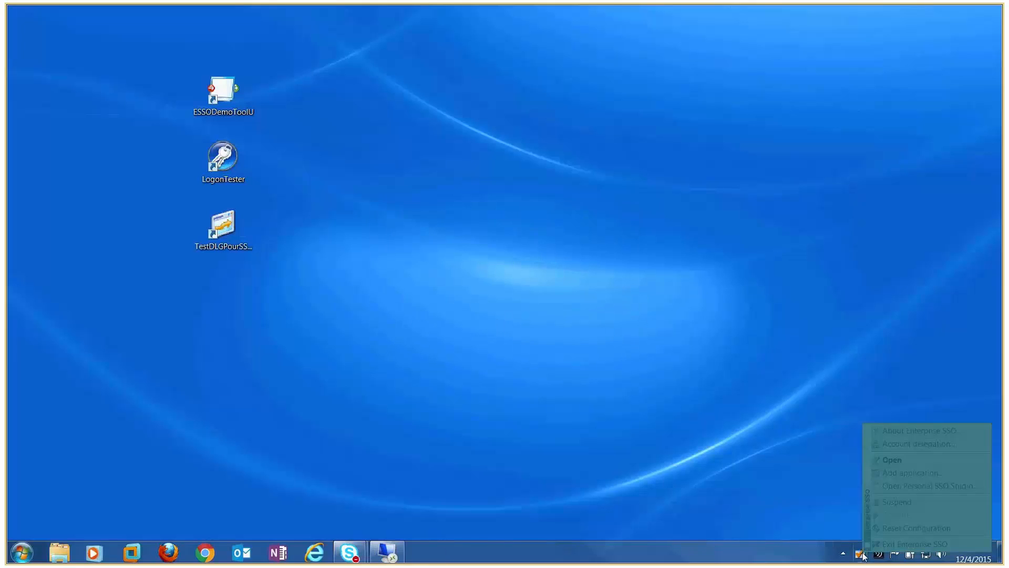
pyautogui.click(891, 460)
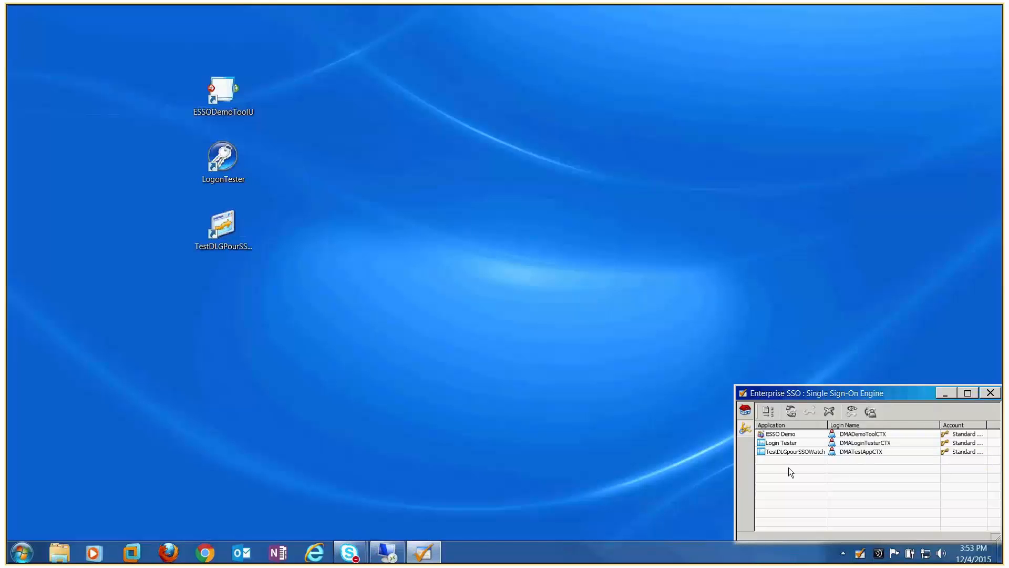
pyautogui.moveTo(791, 438)
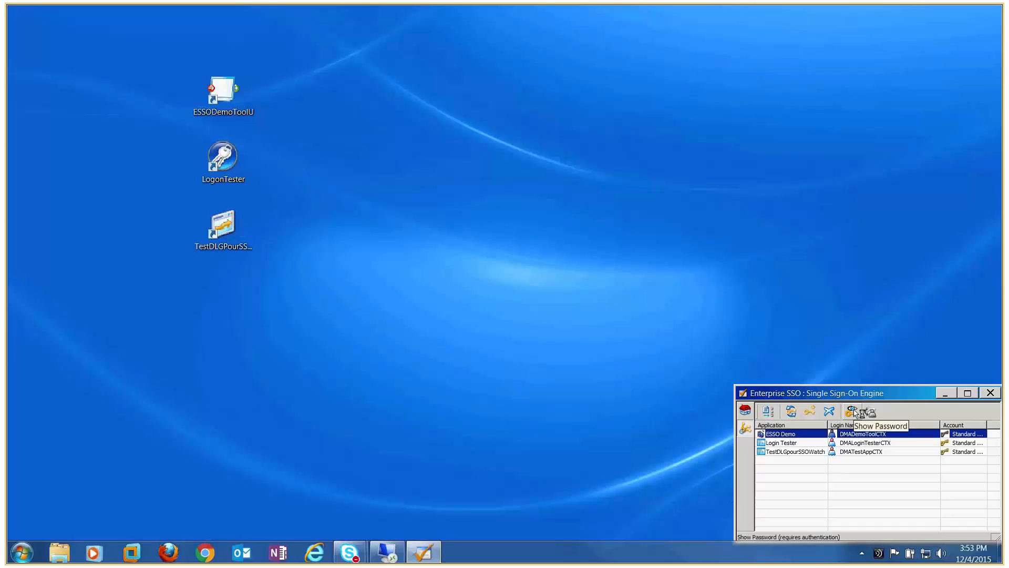
pyautogui.click(851, 411)
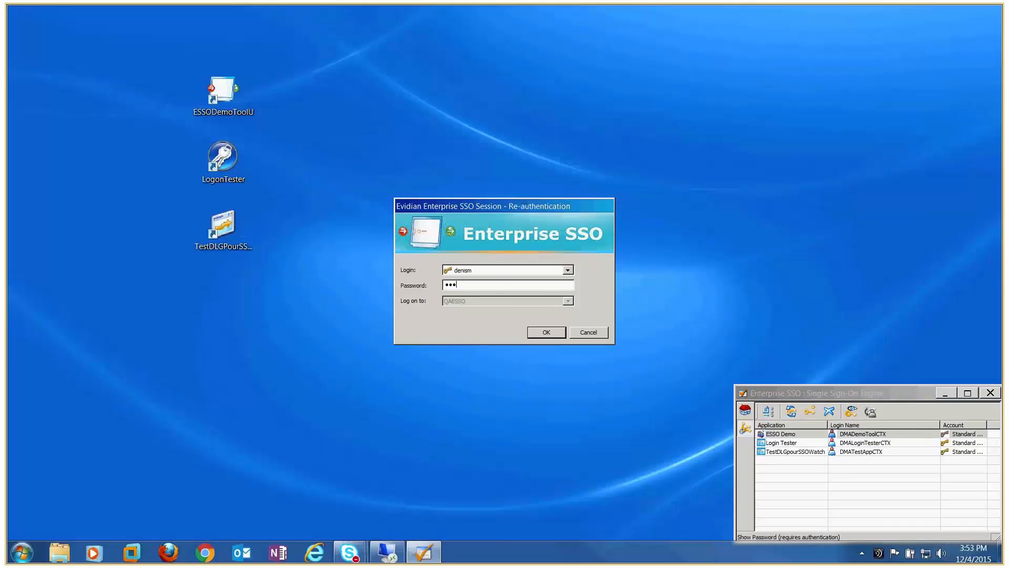
pyautogui.click(545, 332)
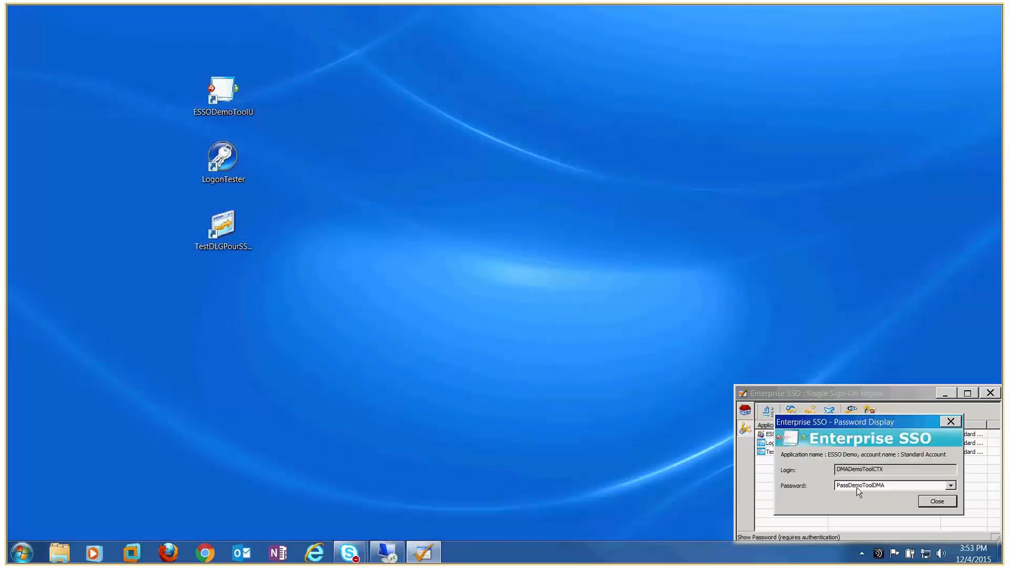
pyautogui.click(937, 500)
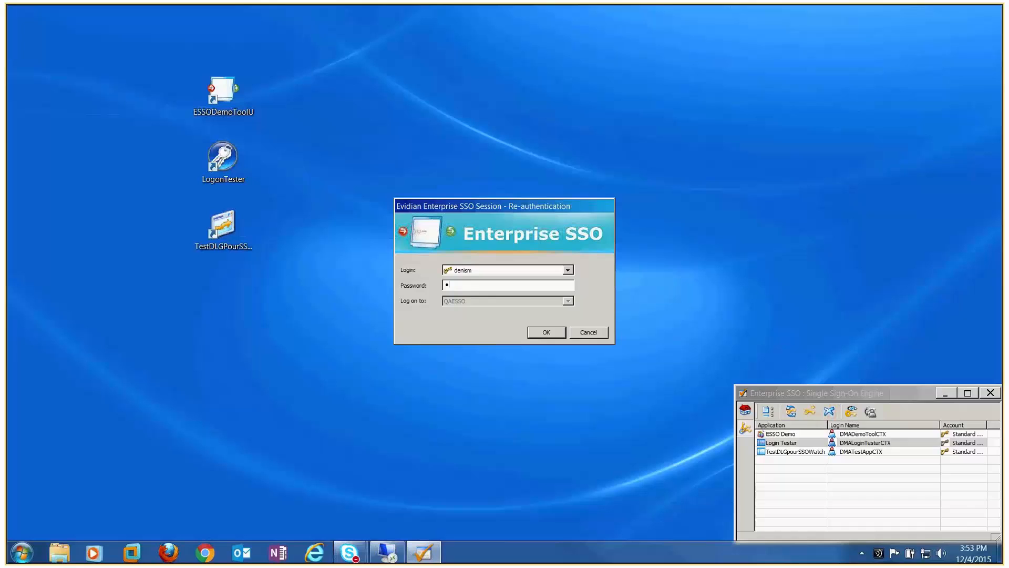
# Step: Reveal the TestDLGpourSSOWatch account's stored password the same way and close the display
pyautogui.click(546, 332)
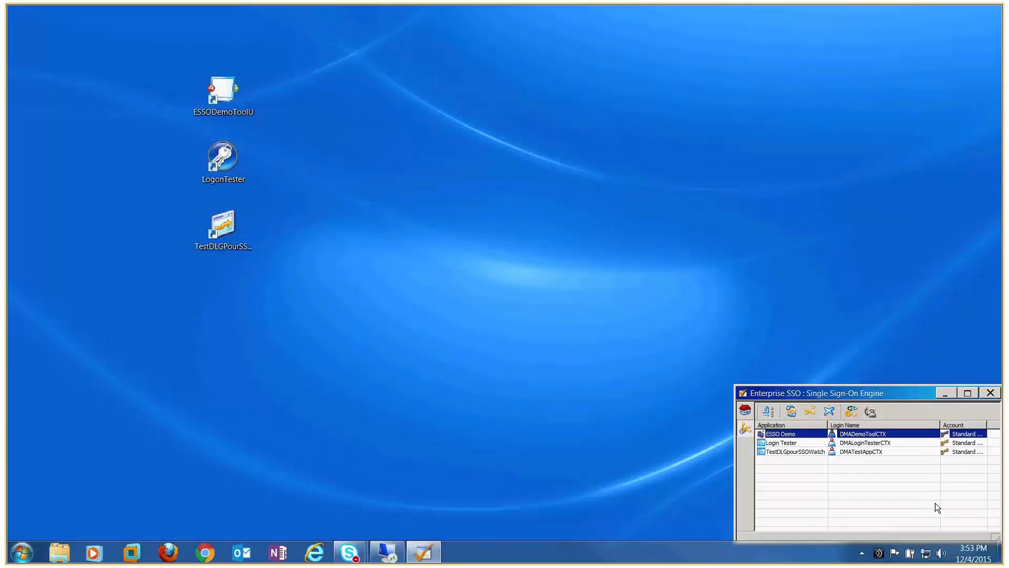
pyautogui.click(850, 411)
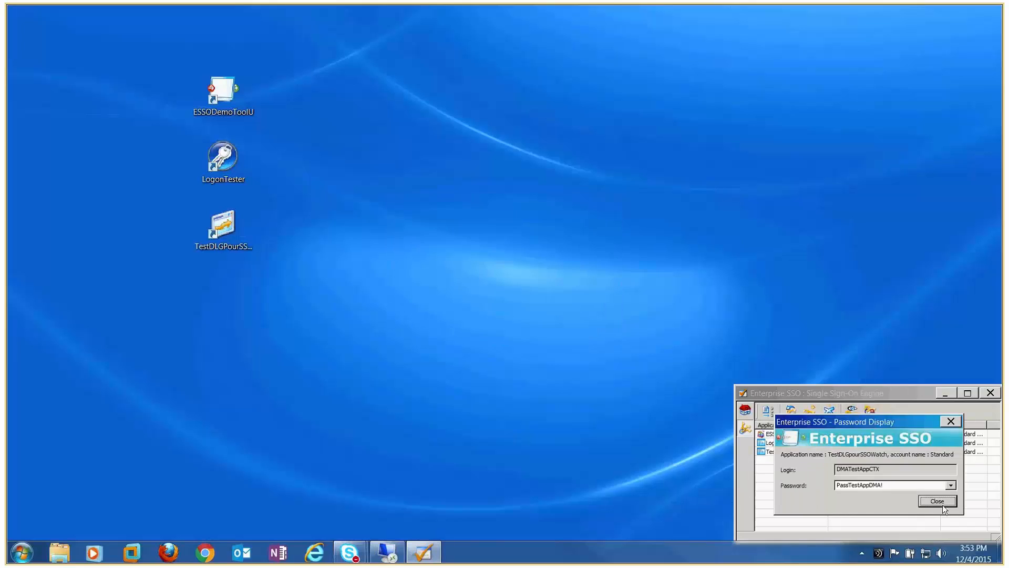
pyautogui.click(936, 500)
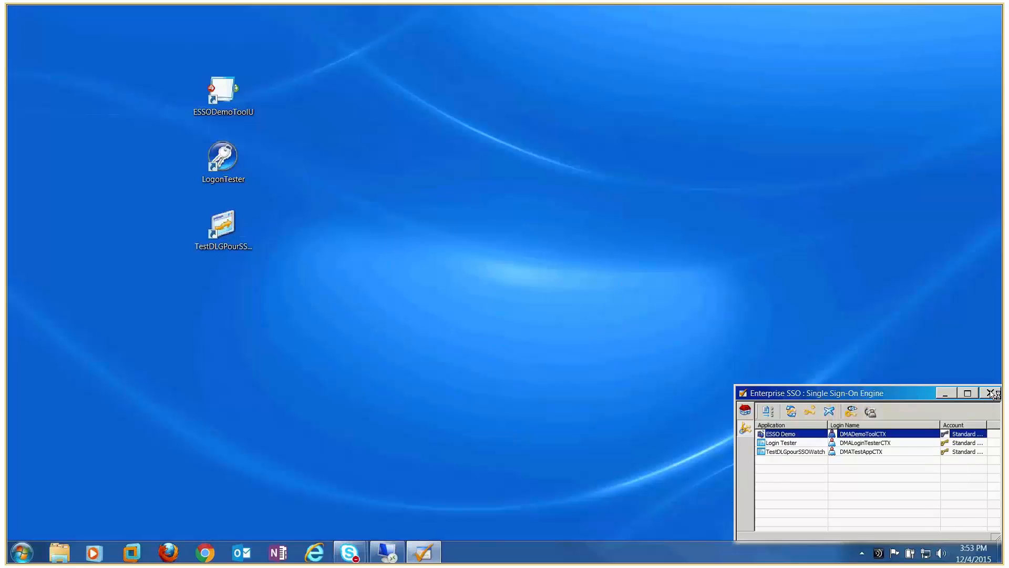
# Step: Bring up Citrix Single Sign-On's Manage Passwords window, whose applications list is empty
pyautogui.rightClick(879, 554)
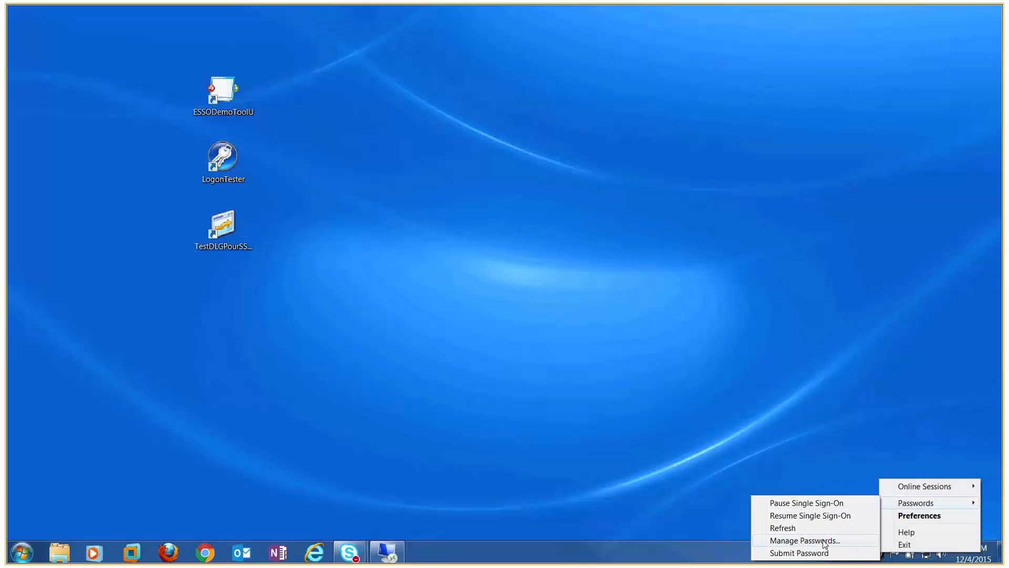
pyautogui.click(807, 541)
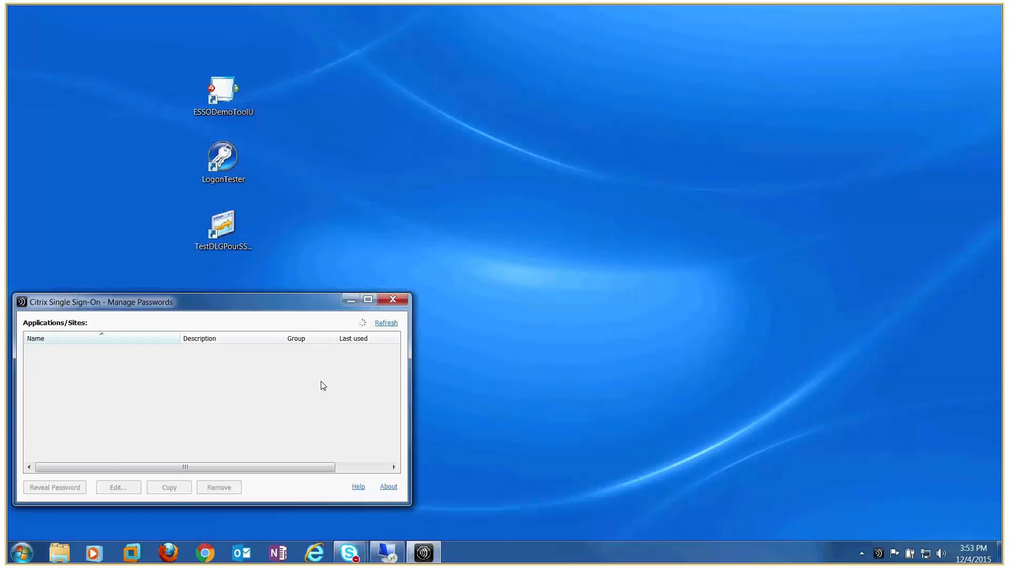